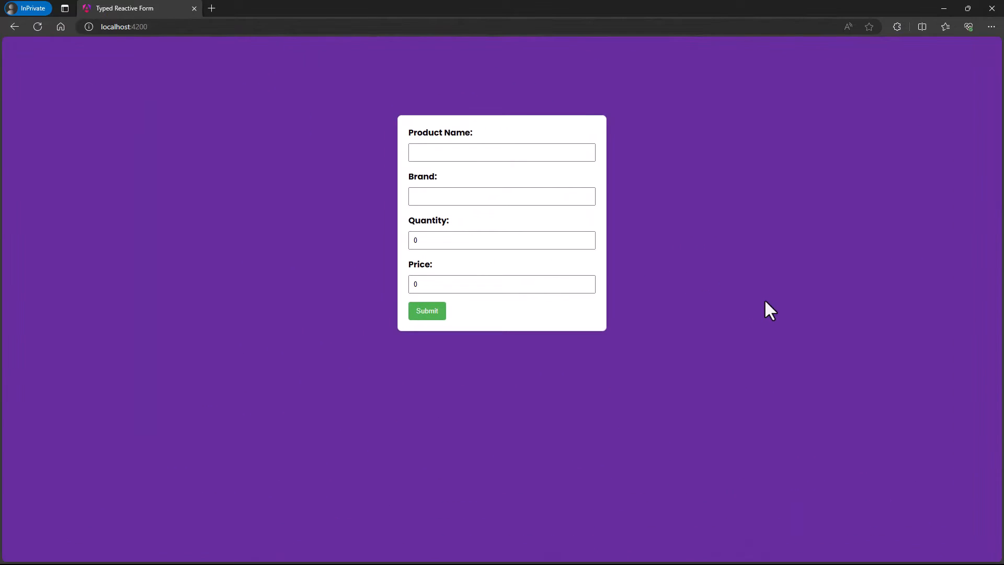
View the empty product form in Edge, then switch to type-safety.component.html.
click(427, 310)
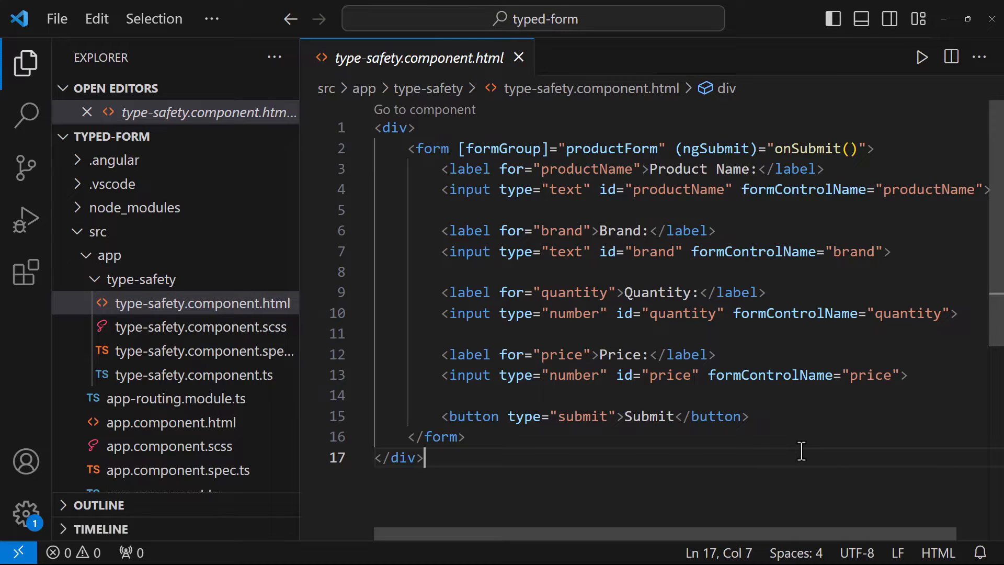
Open type-safety.component.ts and review the untyped productForm and onSubmit logging.
click(192, 374)
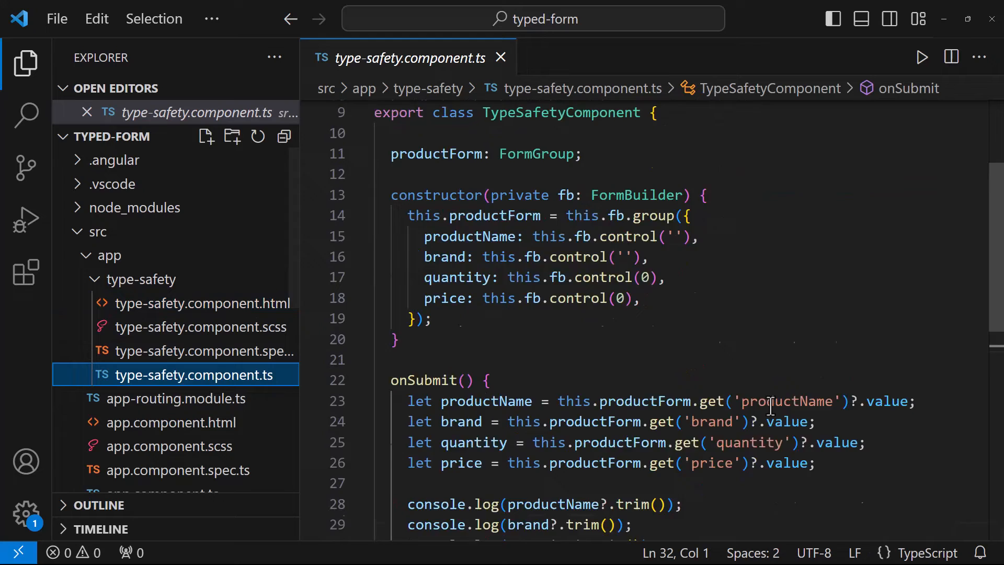
scroll(down, 3)
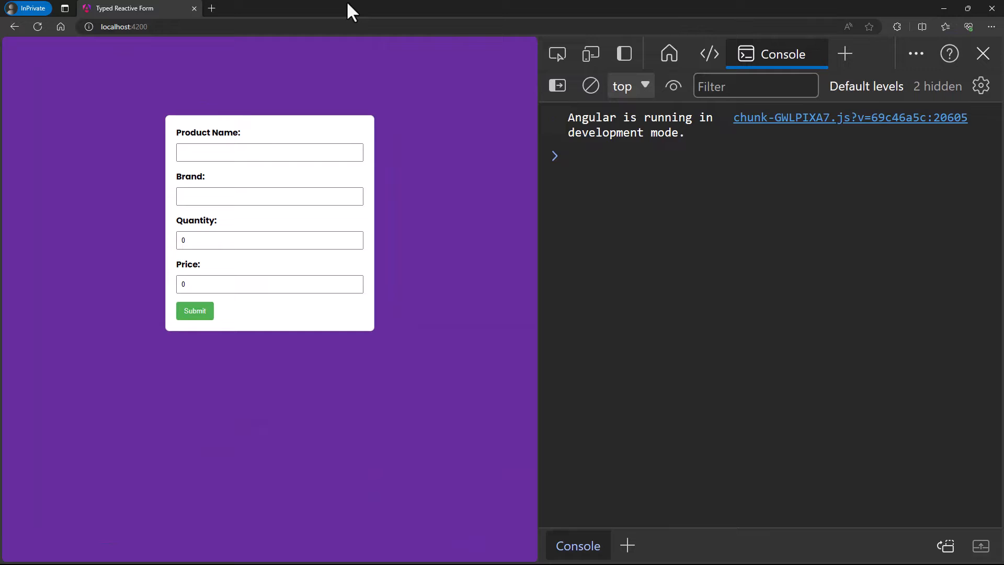
Clear the DevTools console and submit the form with test name, brand, quantity and price.
click(268, 152)
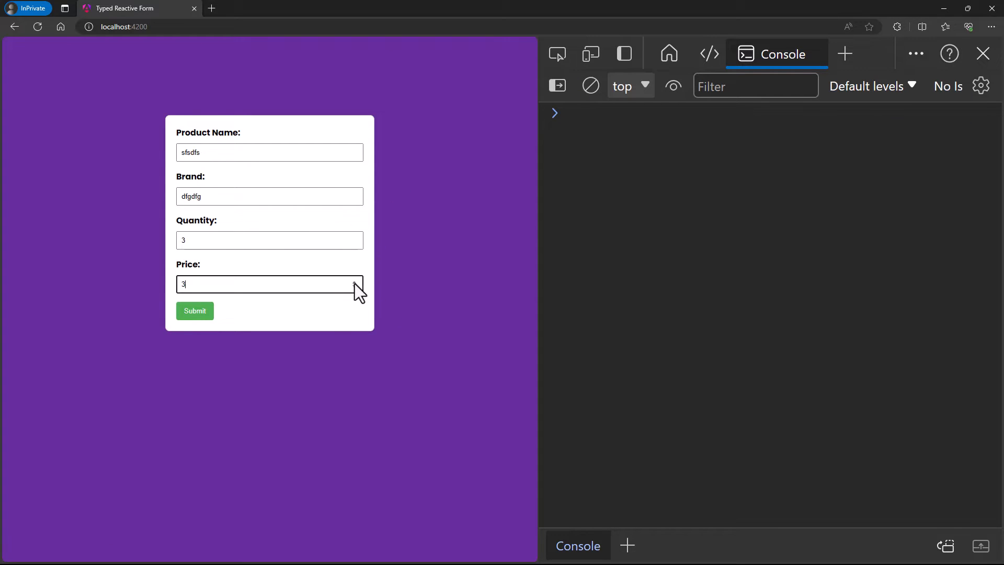
click(194, 311)
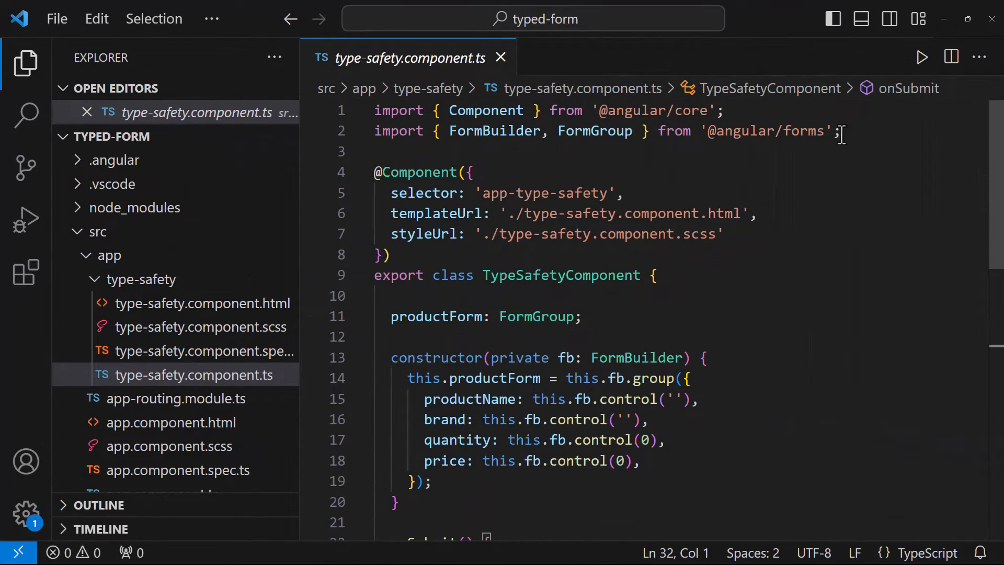
Declare interface productFormType below the imports, starting with a productName FormControl field.
key(Enter)
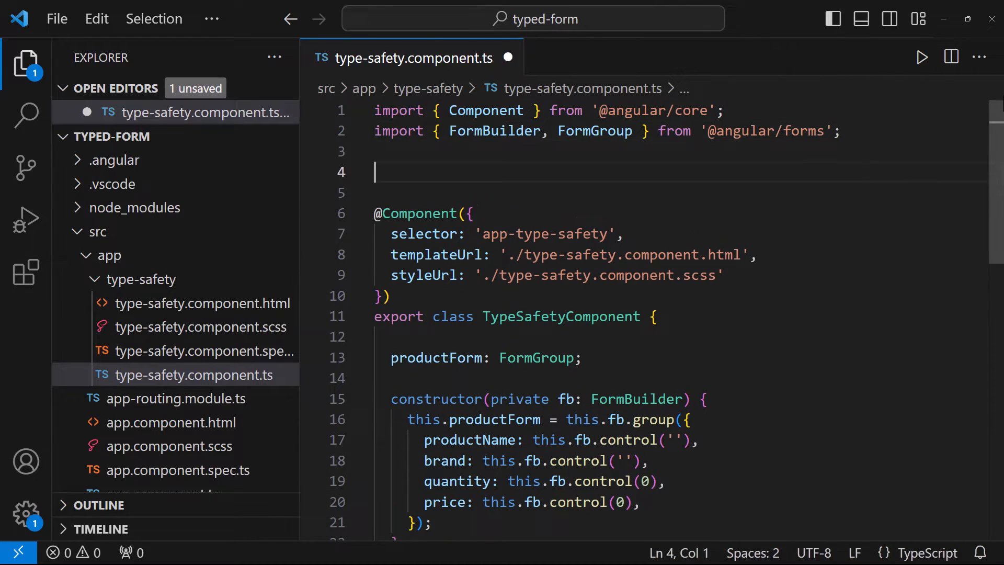
text(interface productFormType {)
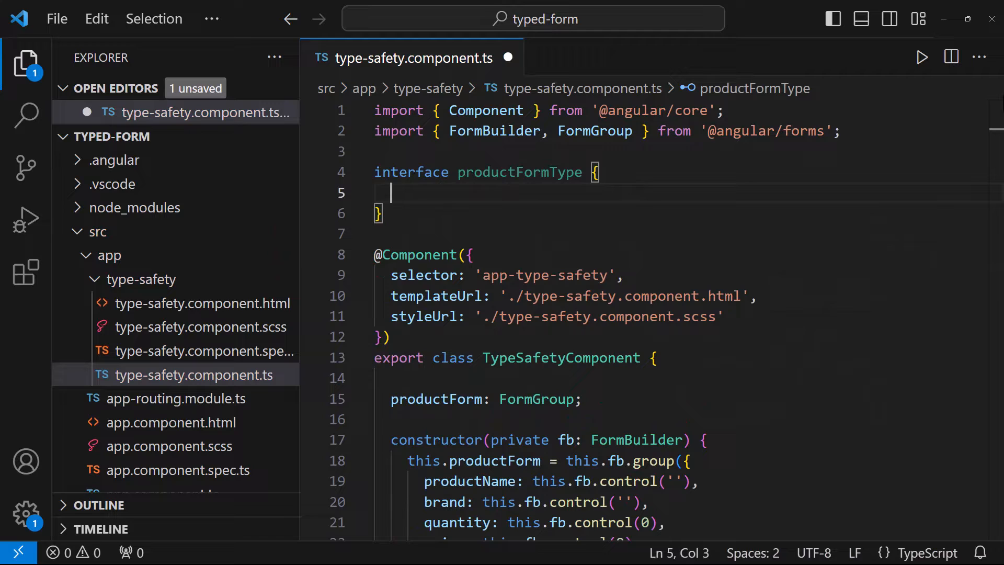
text(productName: FormControl<string | null>;)
click(689, 399)
text(<productFormType>)
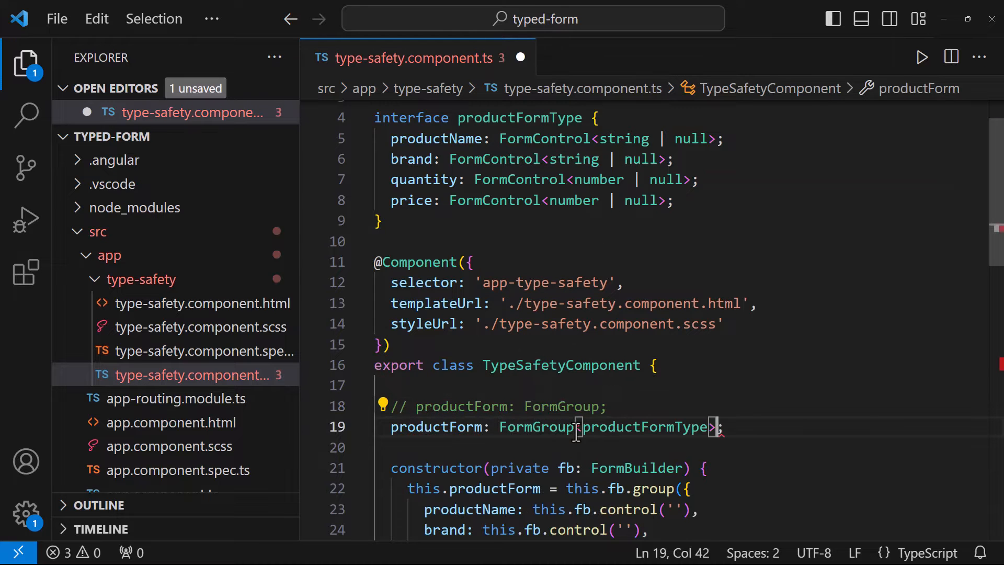
Drop ?.trim() from the quantity and price logs and comment out the four console.log calls.
scroll(down, 3)
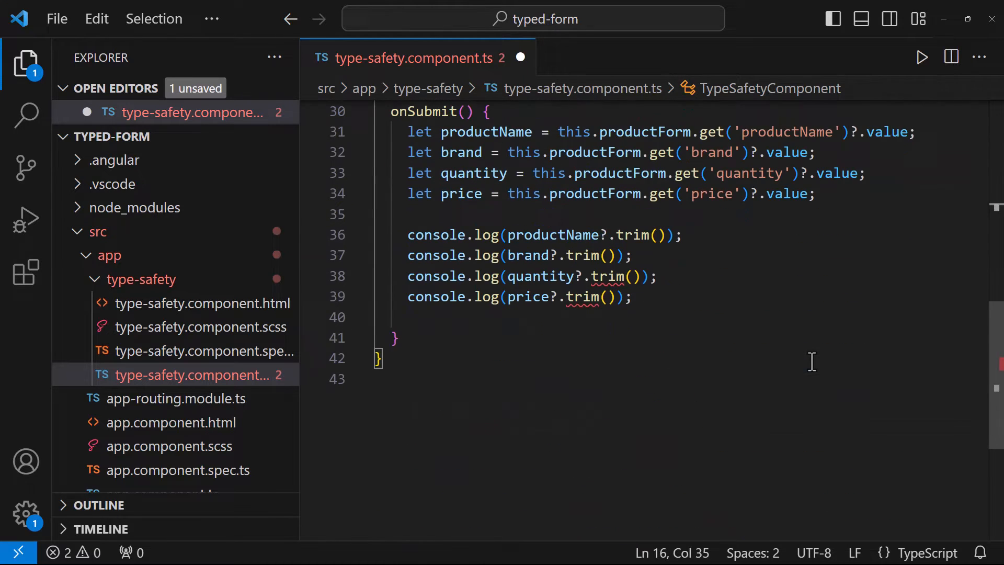
mouse_move(602, 276)
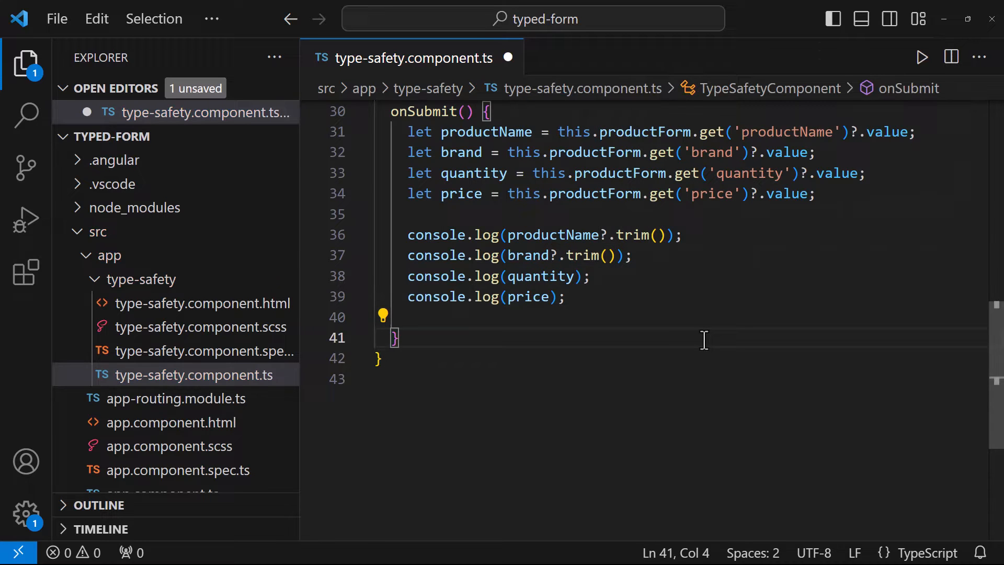
key(ctrl+/)
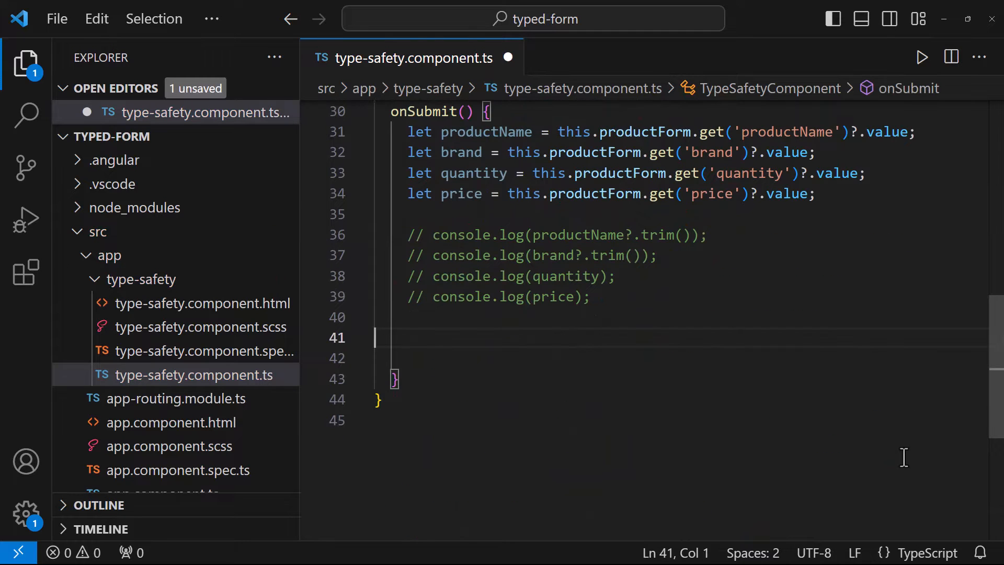
Call this.productForm.setValue with productName "Something" and qty 20 in onSubmit.
text(this.productForm.setValue({)
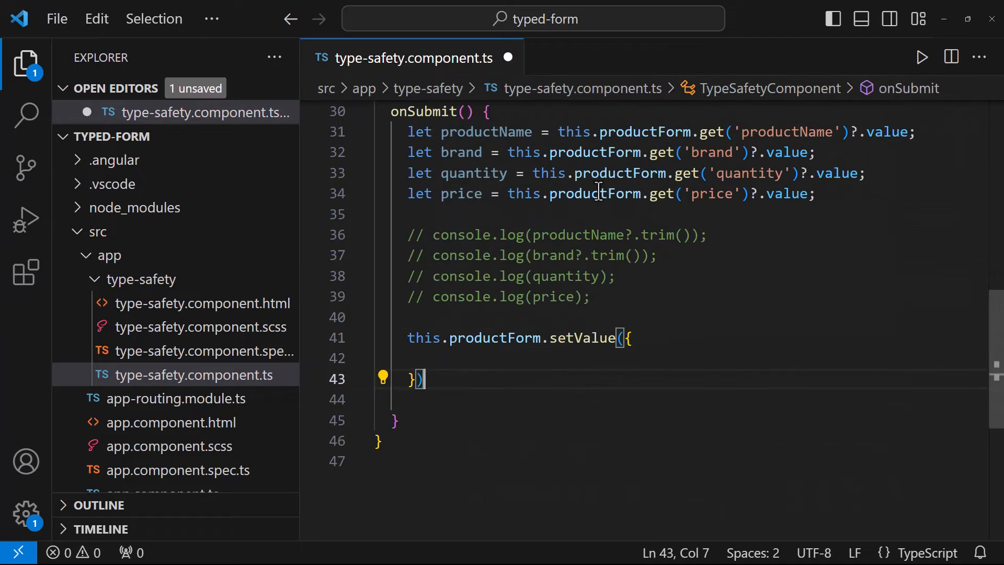
text(productName: "Something",)
text(qty:)
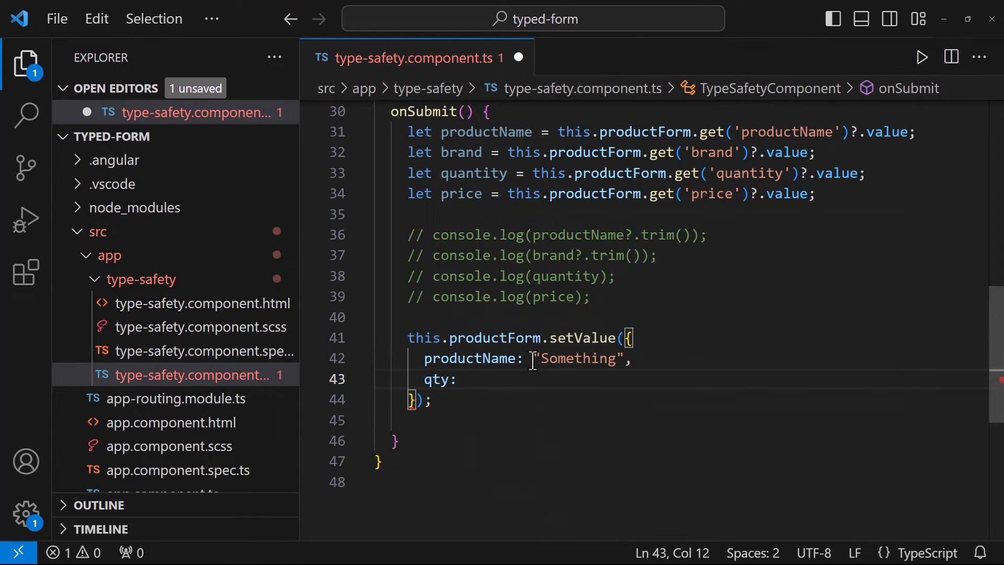
text(20,)
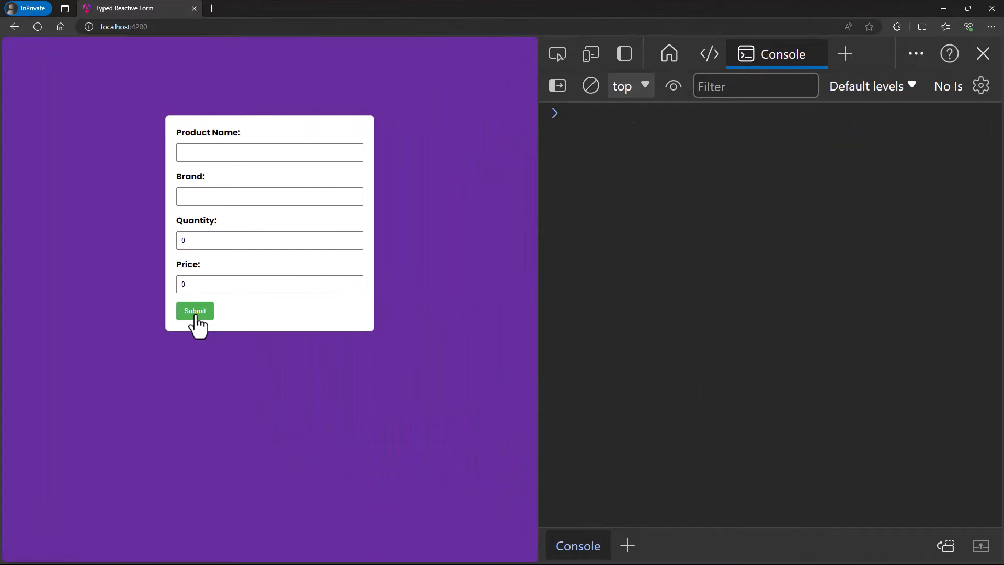
Submit the form several times in Edge and inspect the "abc" parse warning in the Console.
click(195, 311)
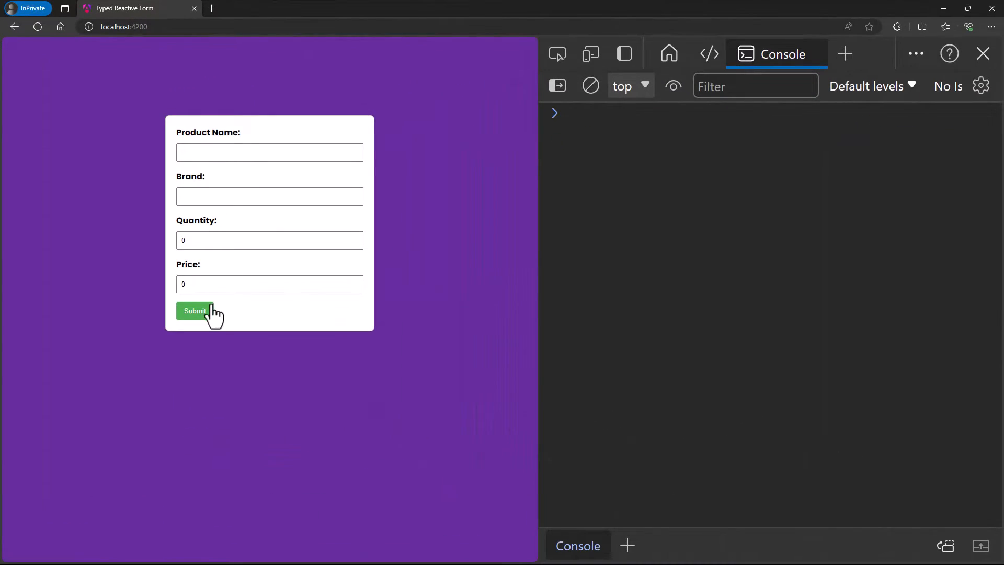
click(194, 312)
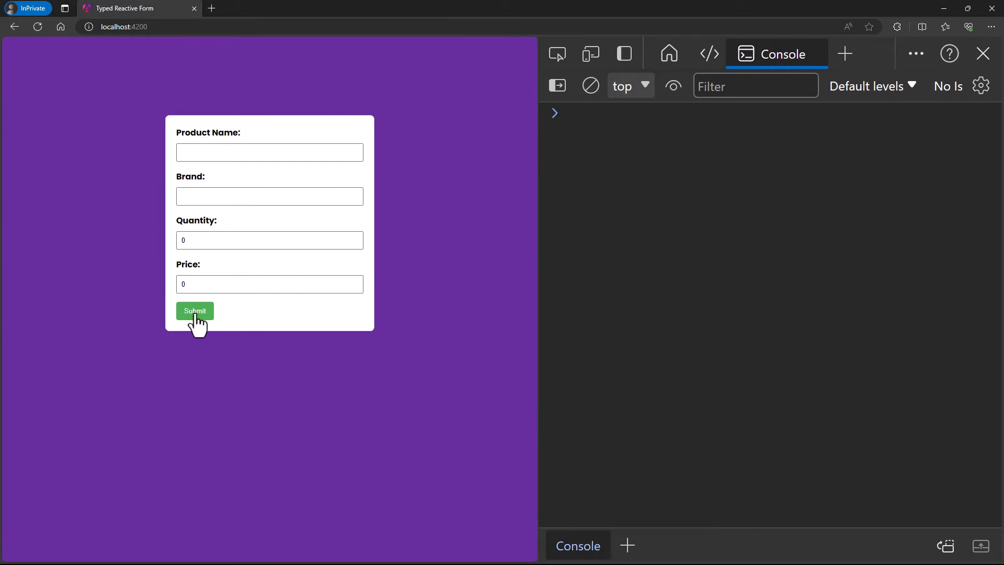
click(194, 311)
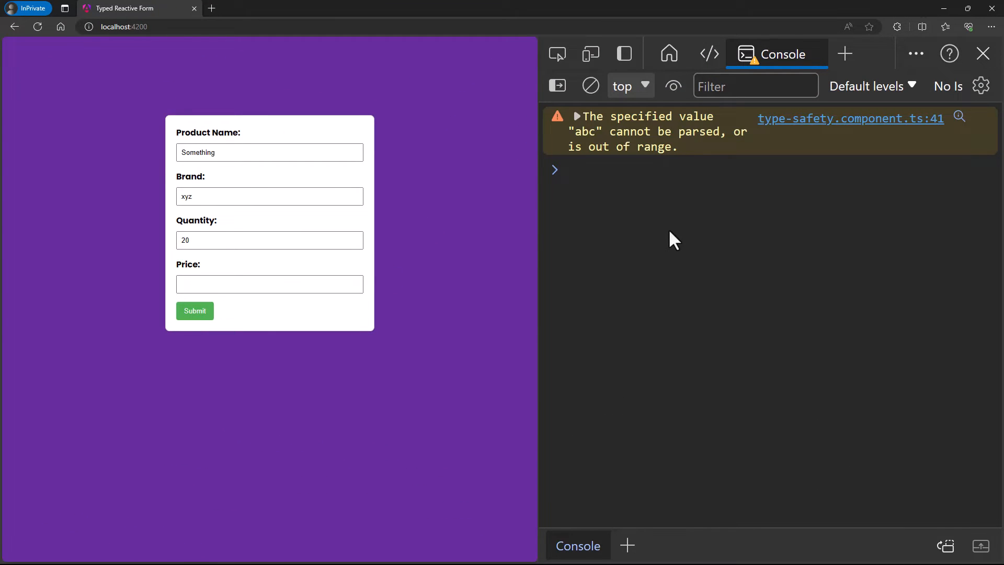
click(269, 283)
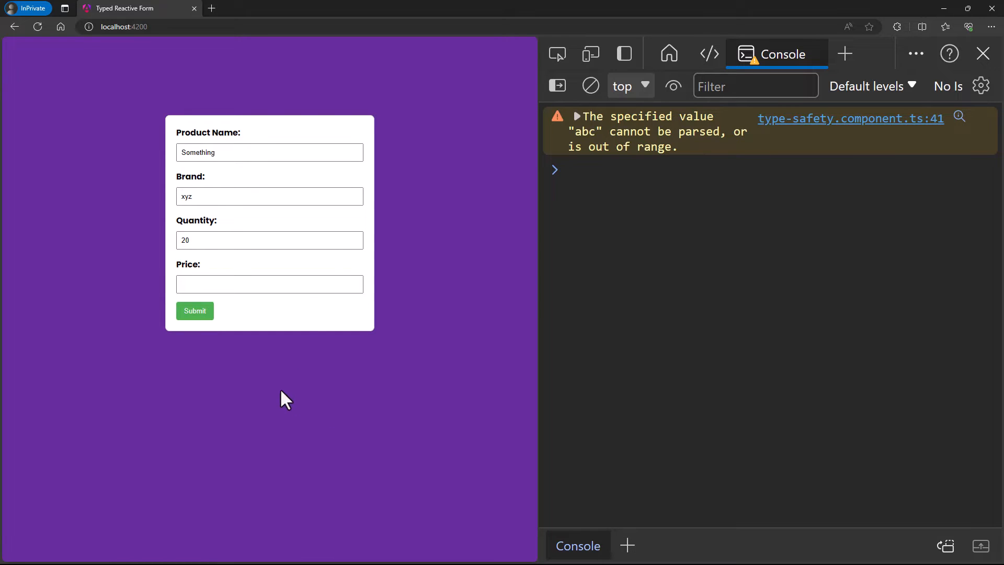
Uncomment the typed FormGroup, fix setValue to quantity 20, price 30, brand "abc", and save.
key(alt+tab)
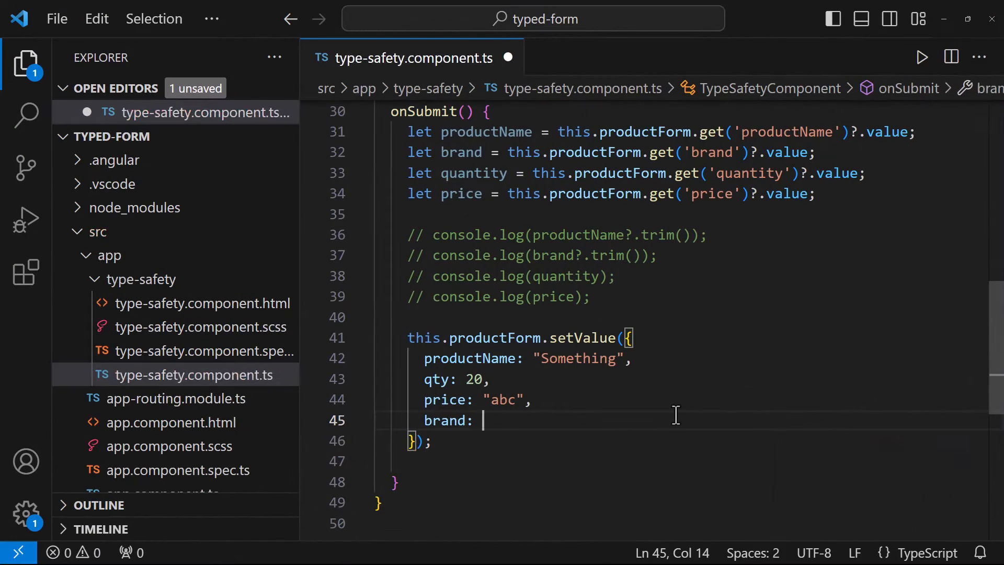
key(Backspace)
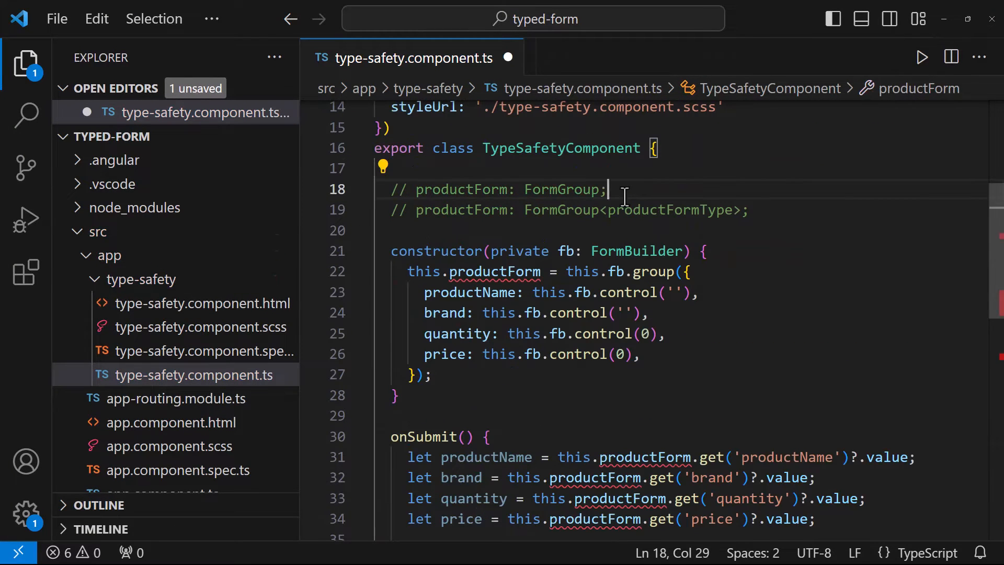
scroll(down, 3)
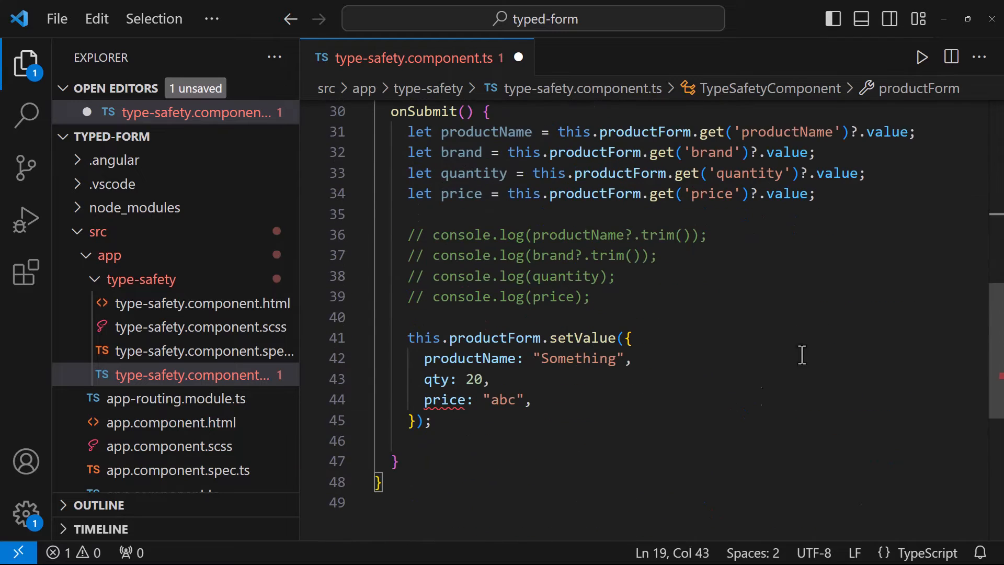
mouse_move(446, 400)
text(uanti)
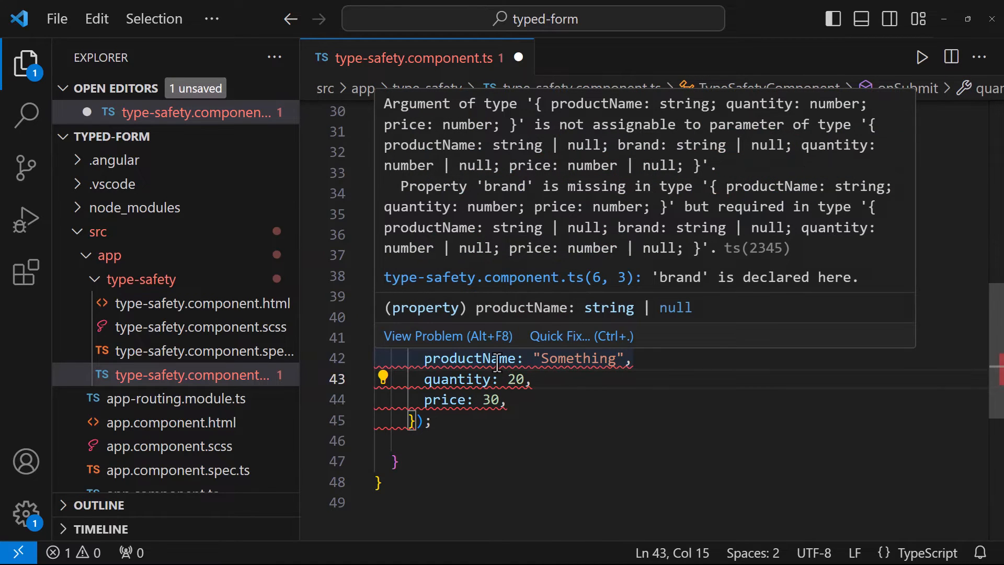
text(brand: "abc)
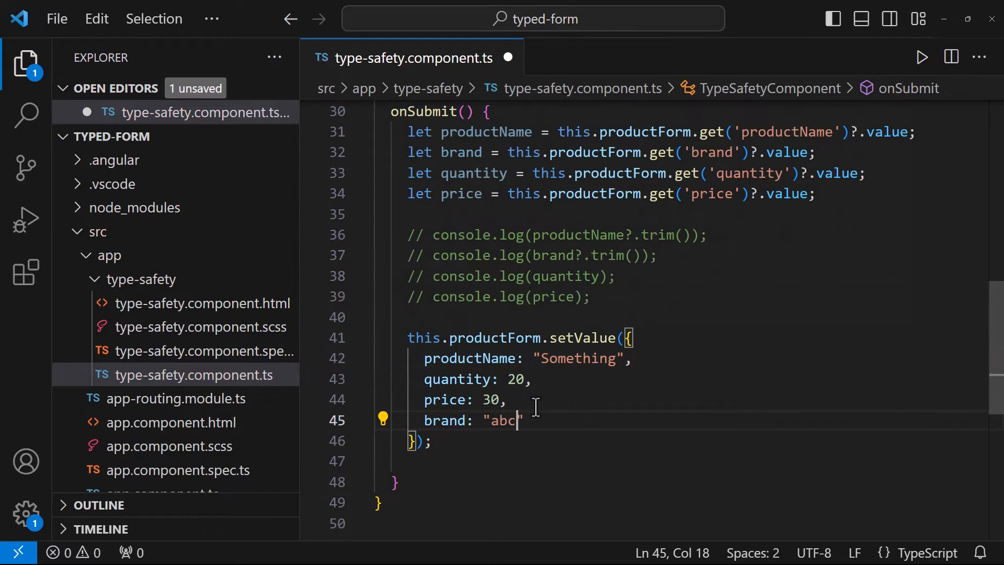
key(ctrl+s)
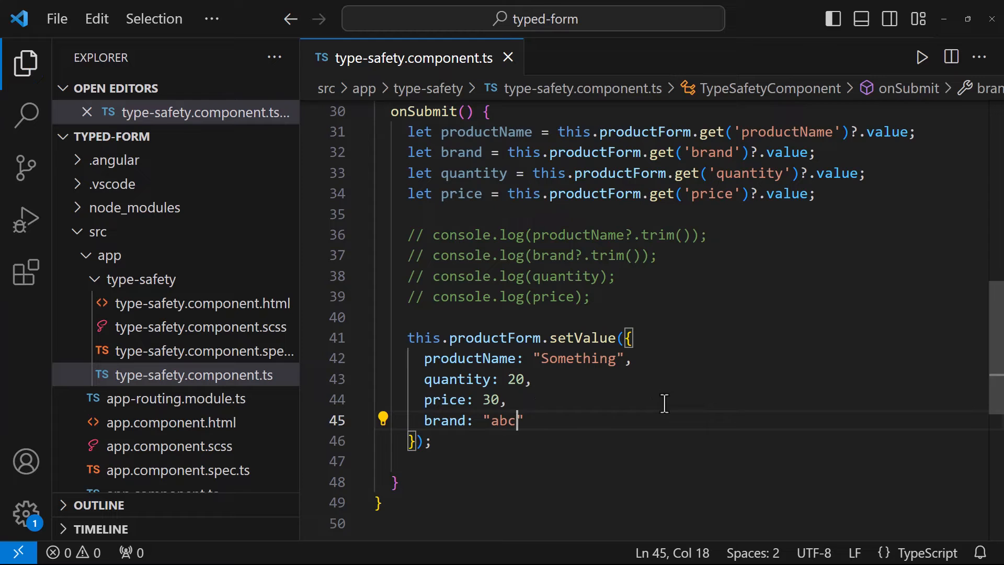
scroll(up, 3)
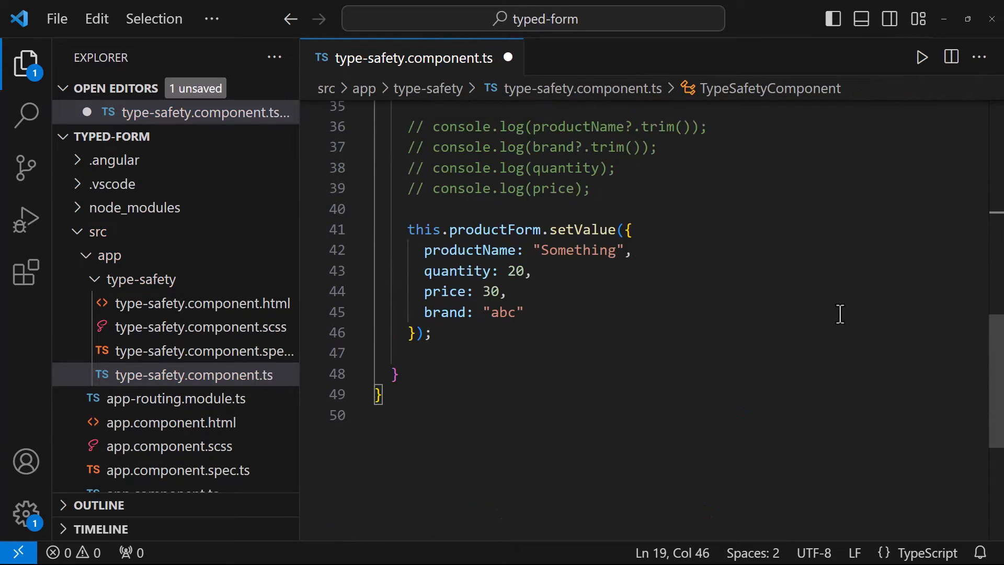
Type this.productForm.patchValue({ brand }) under the setValue call in onSubmit.
text(this.productForm.patchValue)
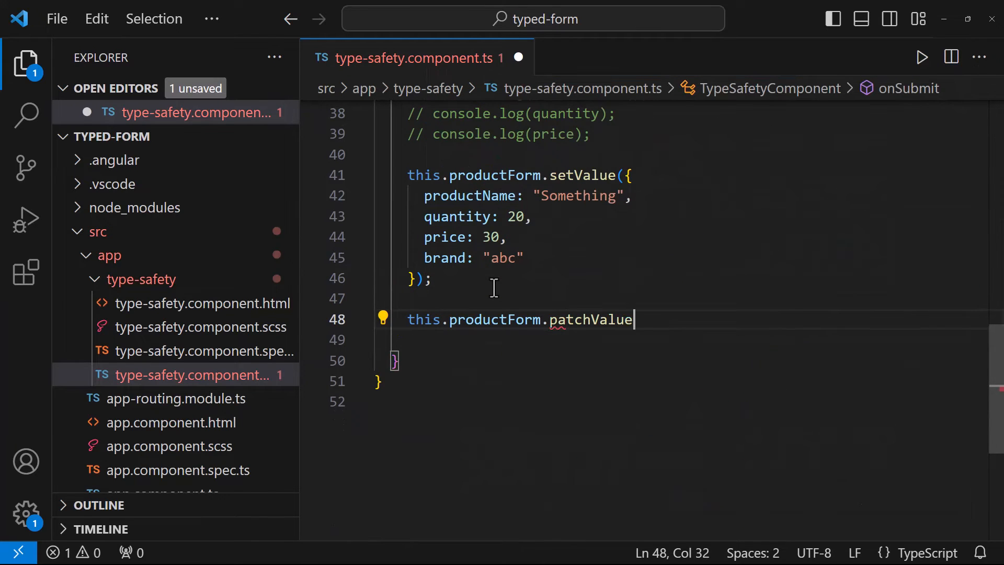
text((b)
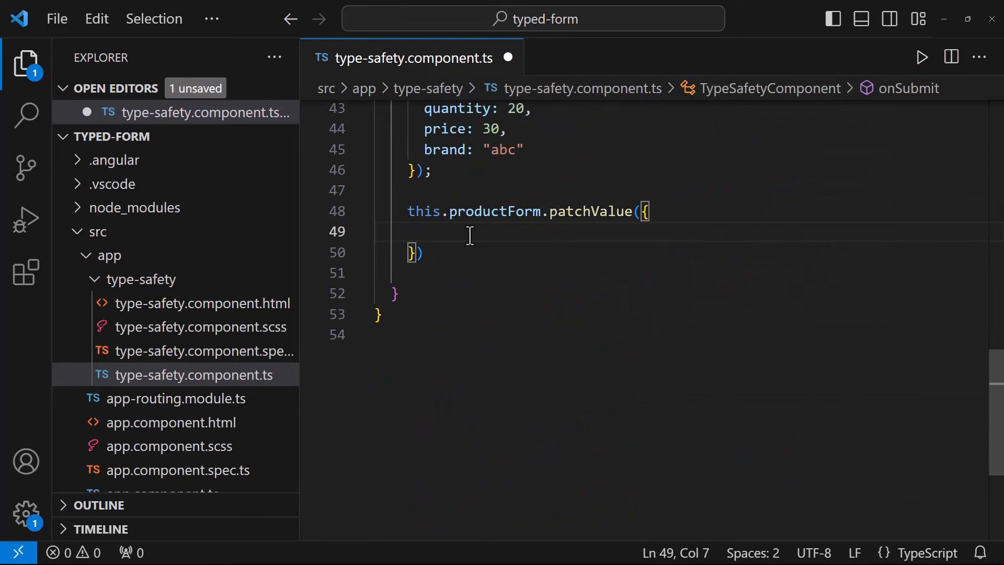
text(brand)
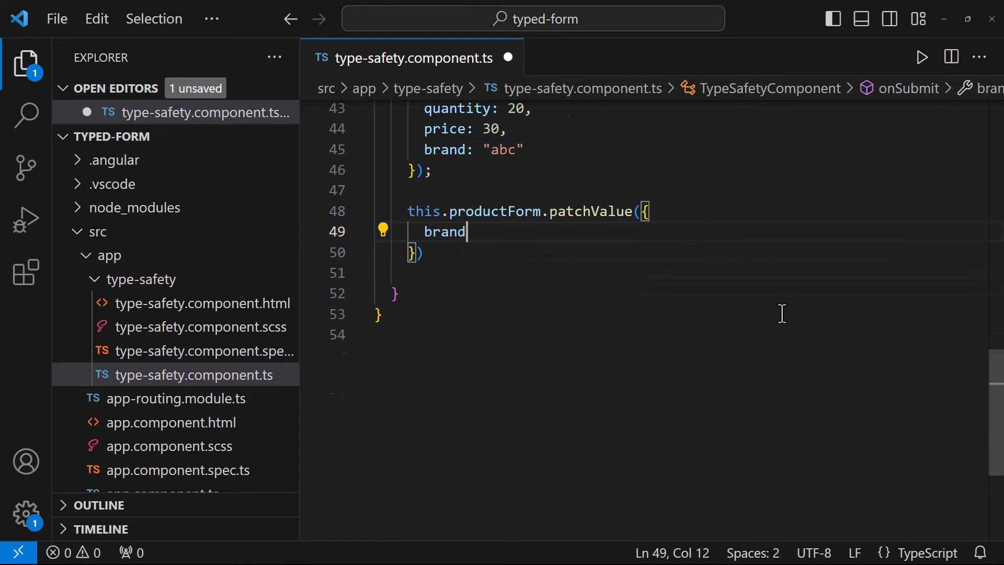
scroll(up, 3)
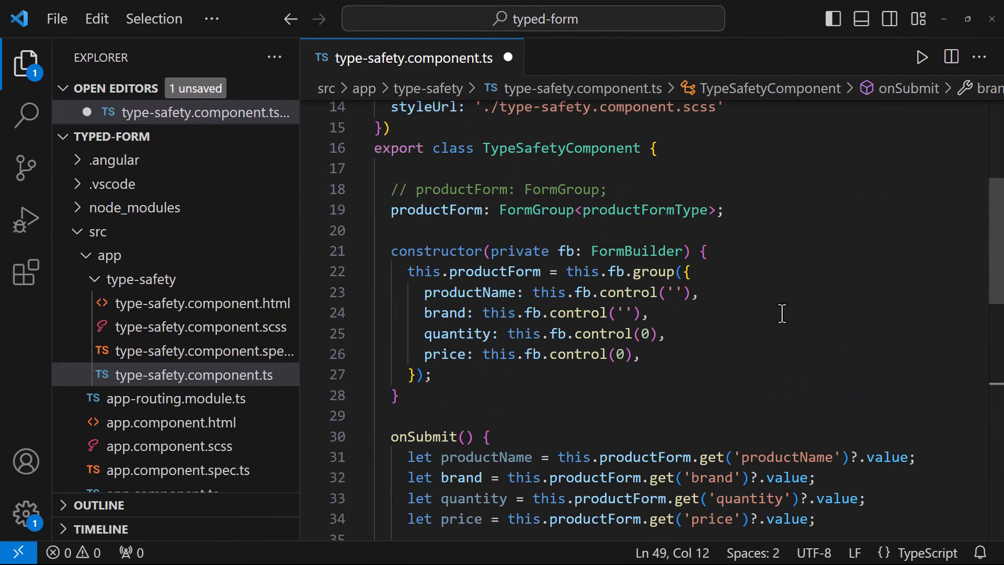
scroll(down, 3)
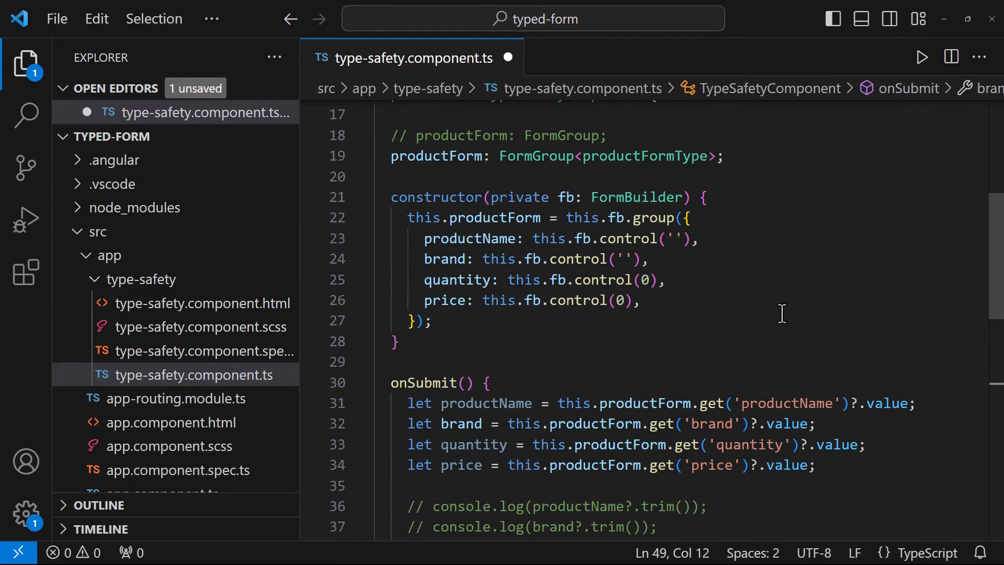